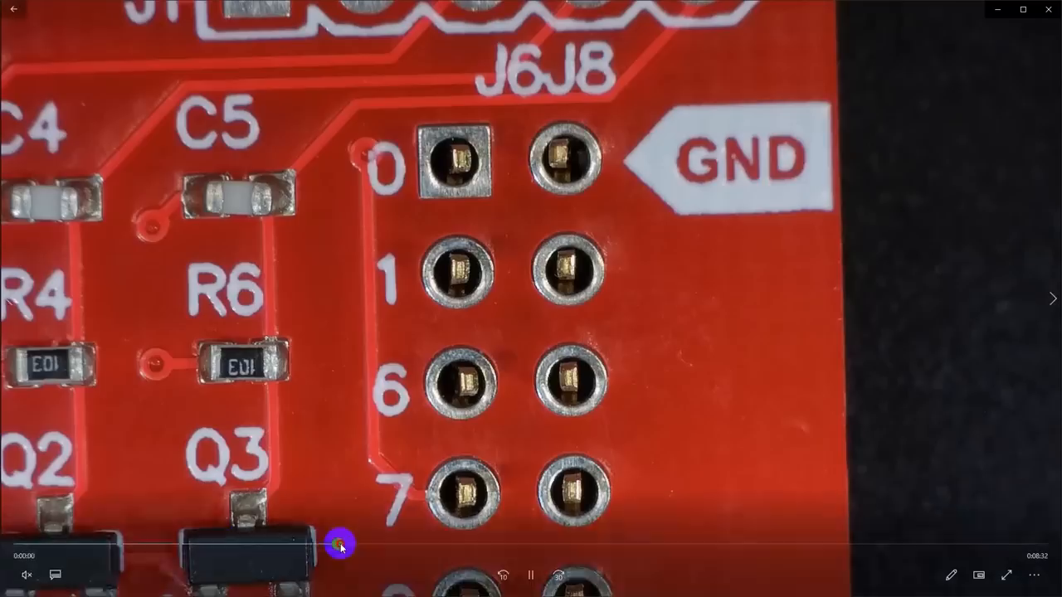
{"action": "left_click_drag", "start_coordinate": [340, 544], "coordinate": [153, 545]}
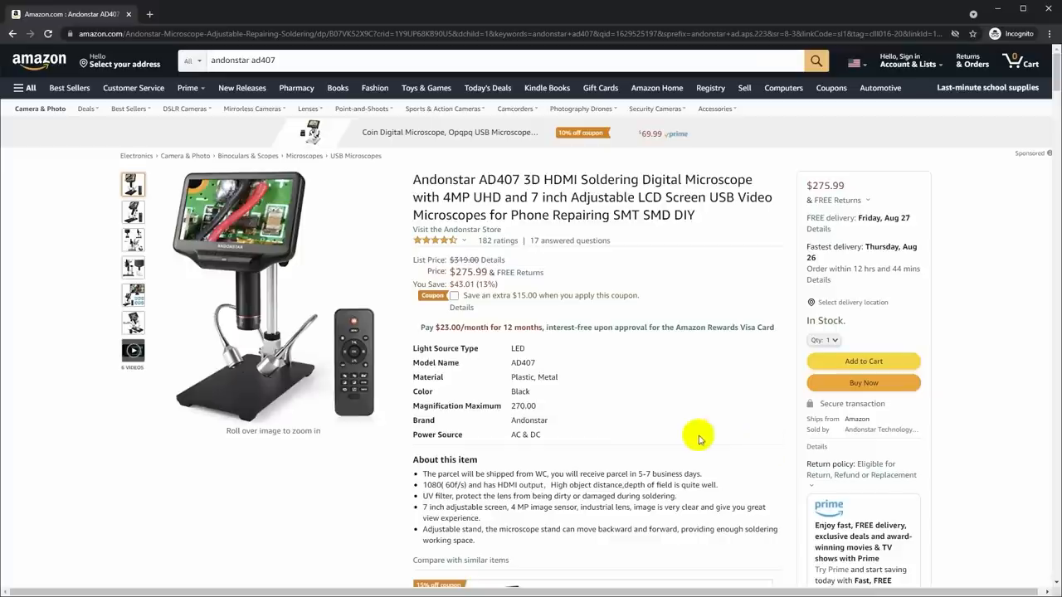
{"action": "mouse_move", "coordinate": [674, 408]}
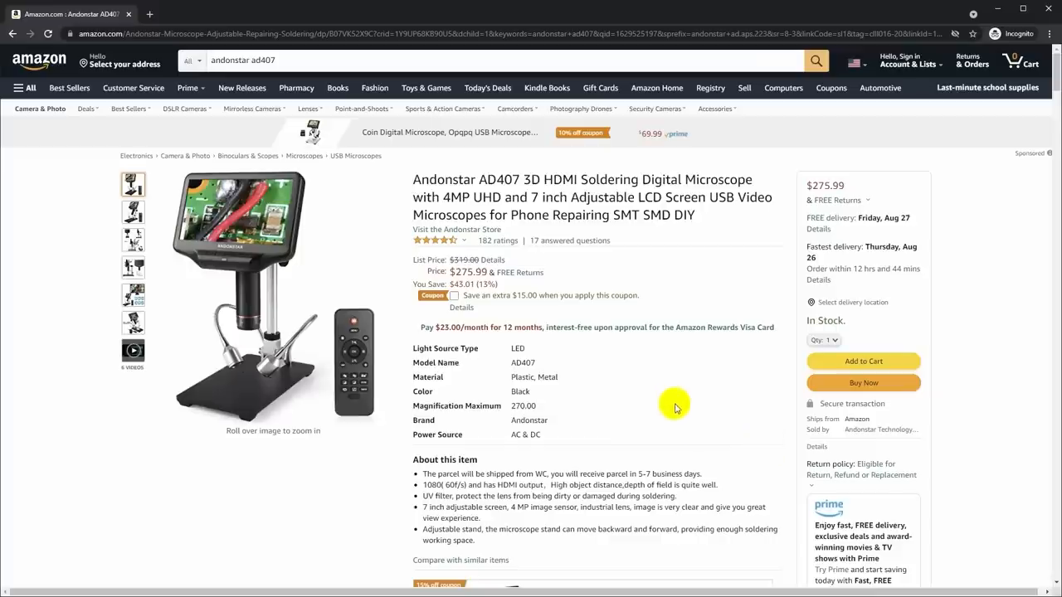
{"action": "mouse_move", "coordinate": [675, 258]}
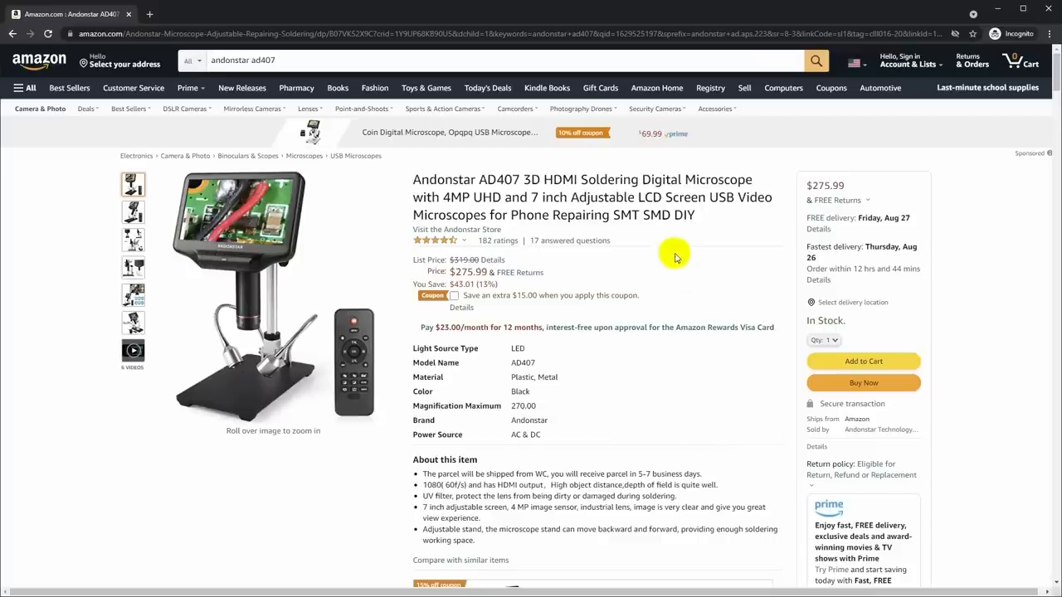
{"action": "mouse_move", "coordinate": [800, 185]}
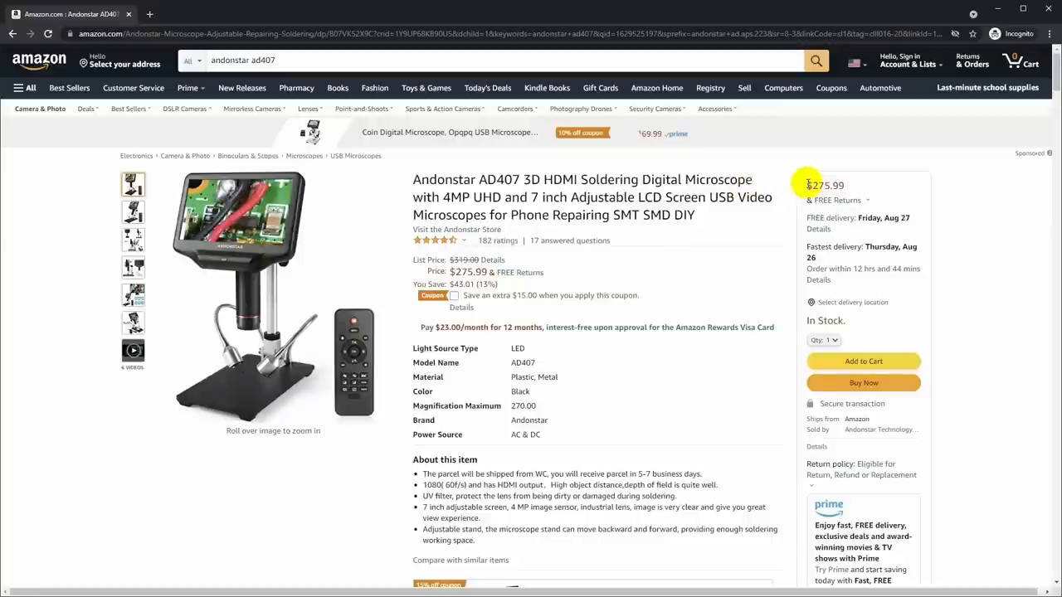
{"action": "mouse_move", "coordinate": [735, 227]}
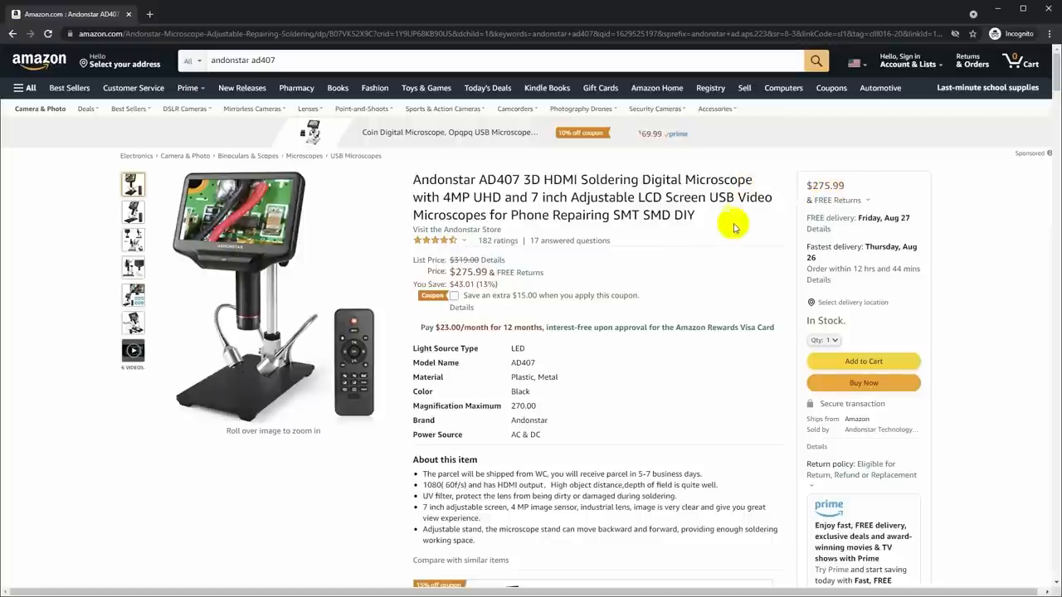
{"action": "mouse_move", "coordinate": [644, 426]}
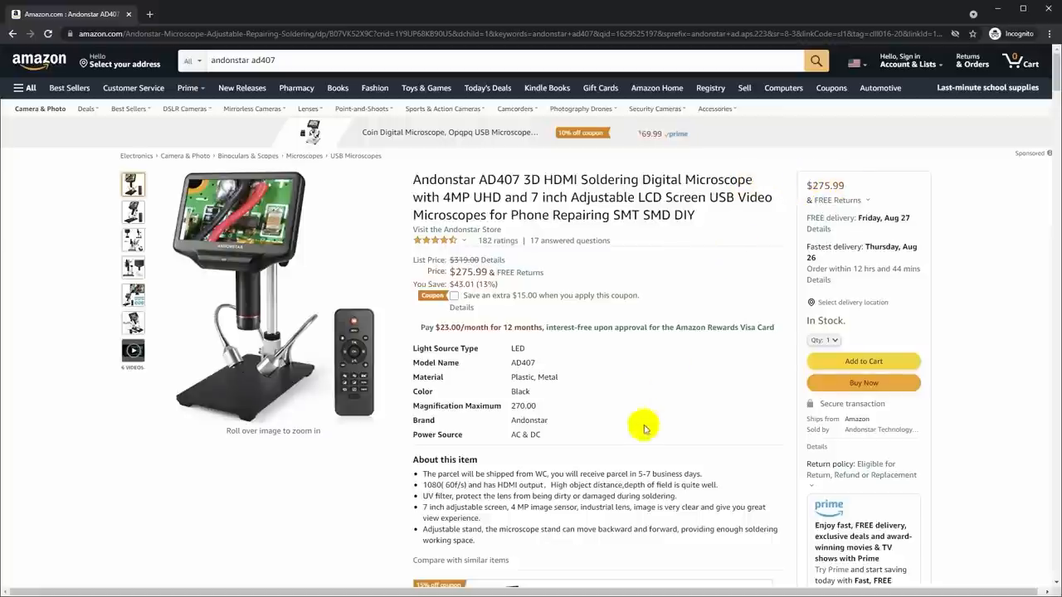
{"action": "mouse_move", "coordinate": [747, 279]}
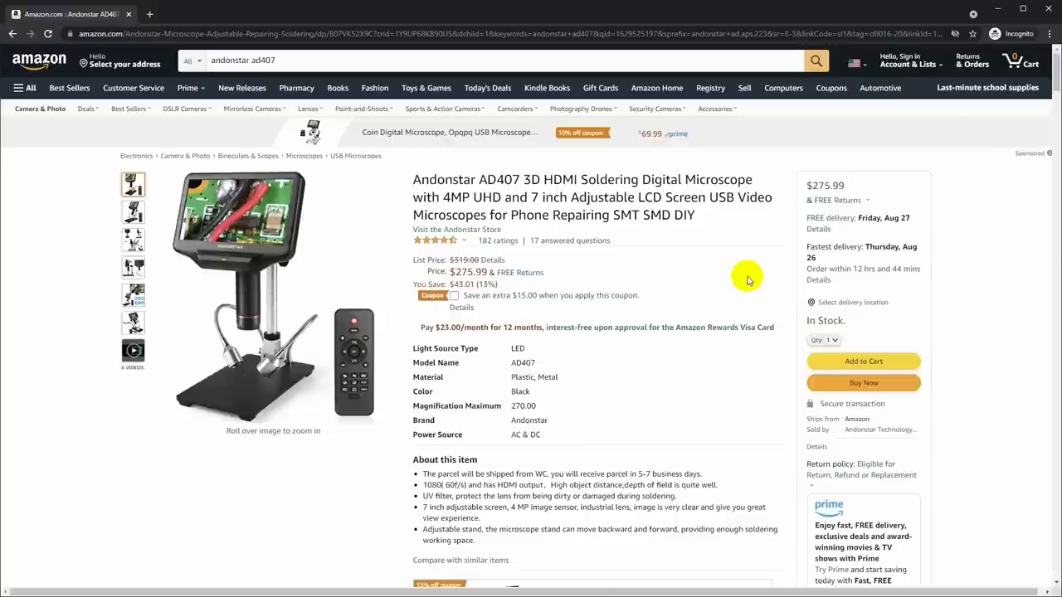
{"action": "mouse_move", "coordinate": [710, 225]}
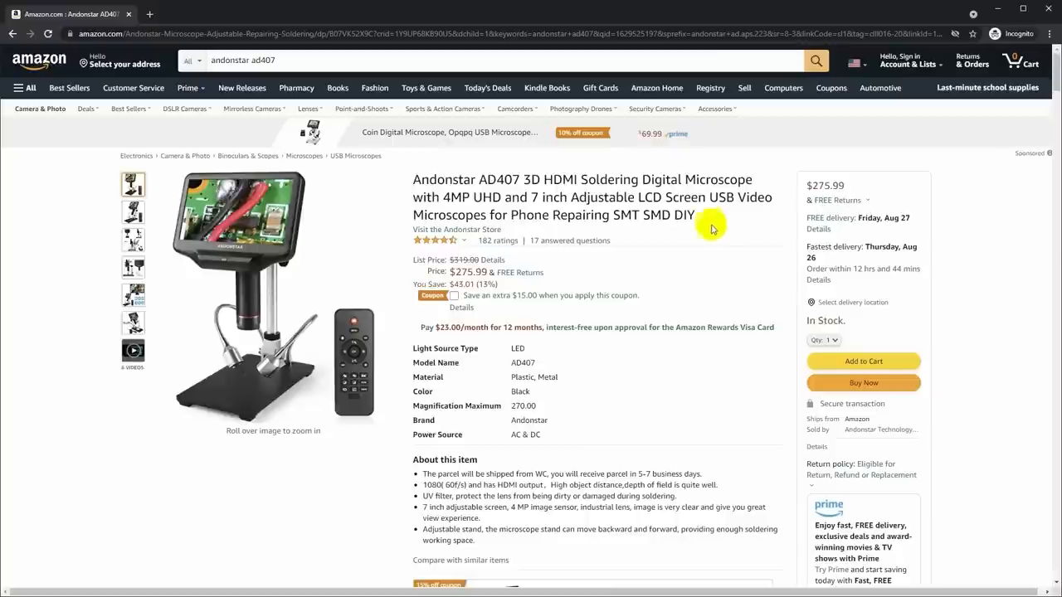
{"action": "mouse_move", "coordinate": [704, 219]}
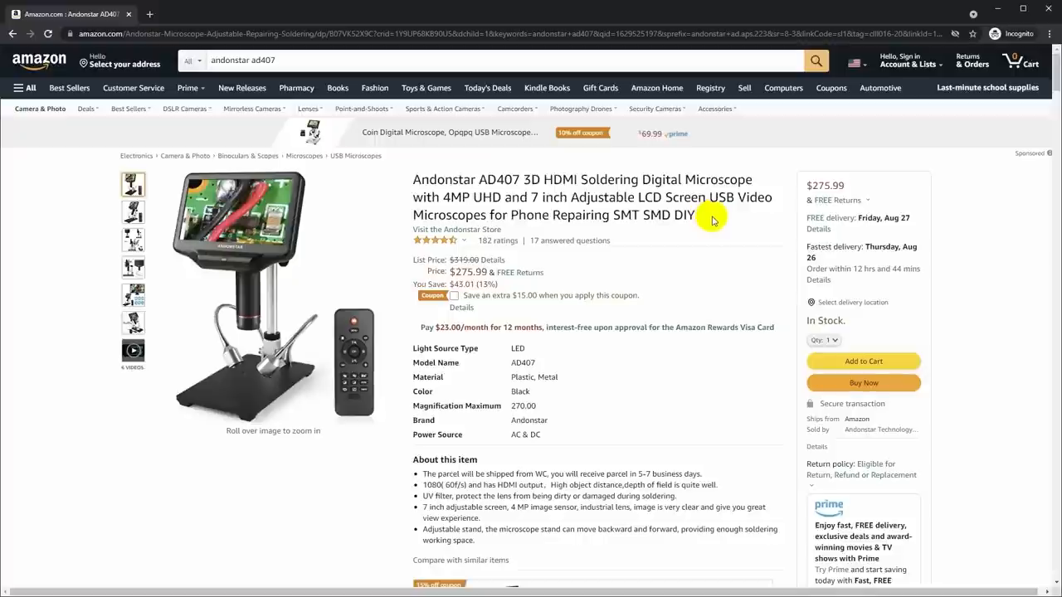
{"action": "mouse_move", "coordinate": [420, 180]}
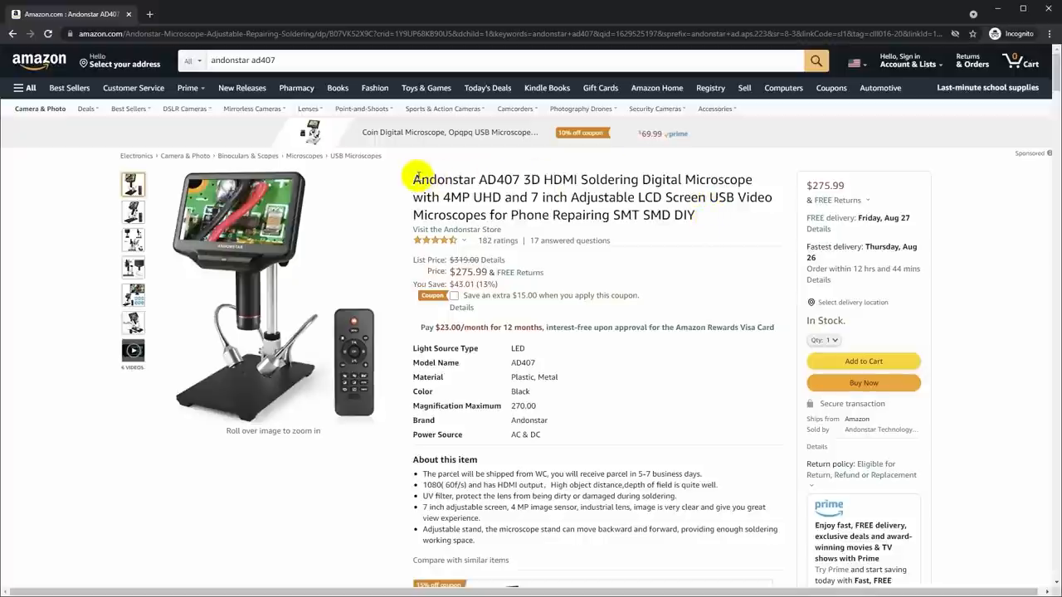
{"action": "mouse_move", "coordinate": [708, 222]}
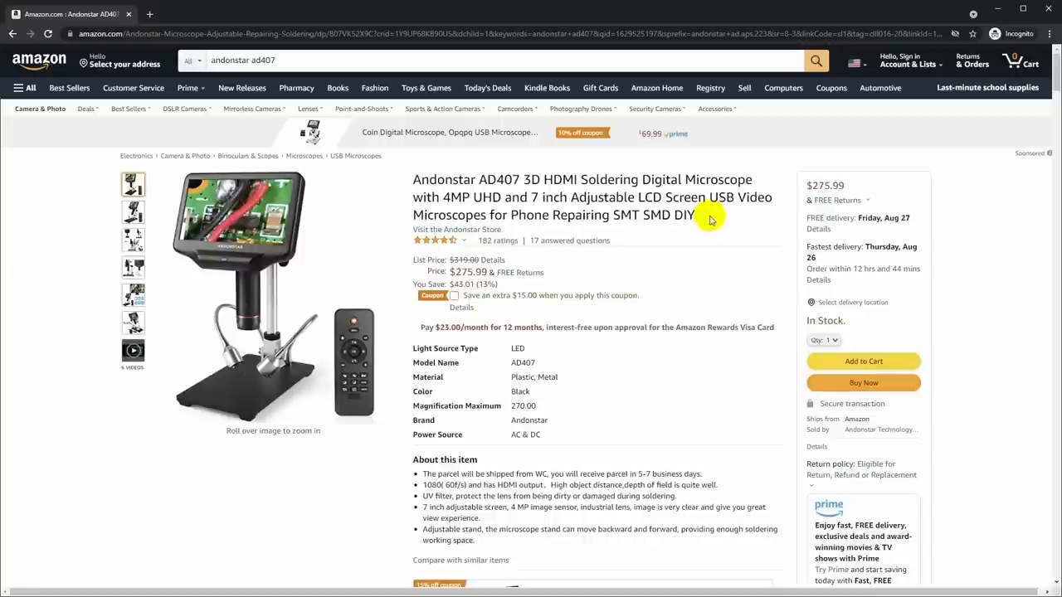
{"action": "mouse_move", "coordinate": [704, 219]}
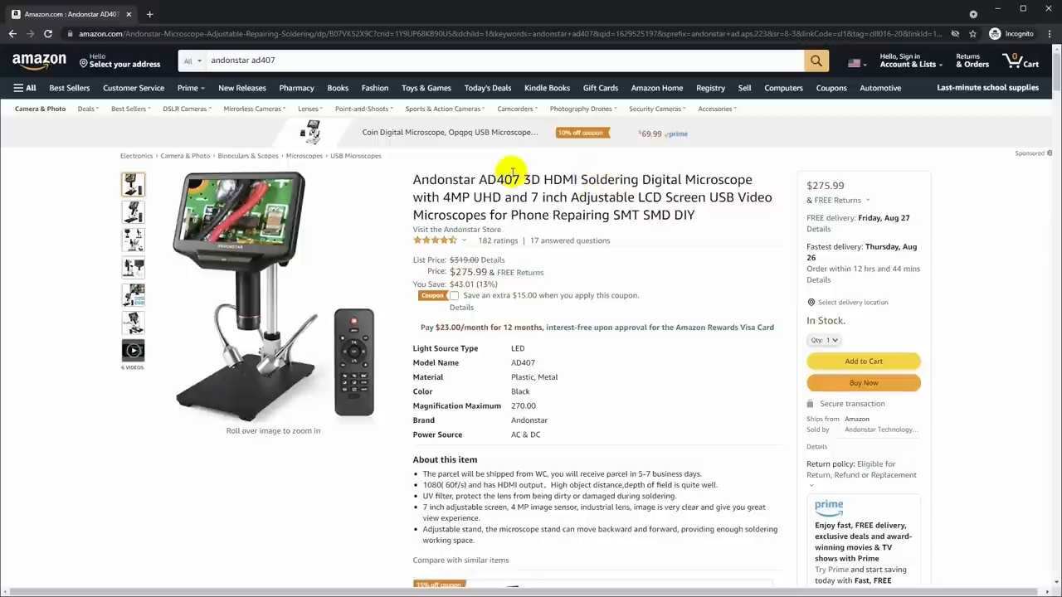
{"action": "mouse_move", "coordinate": [715, 215]}
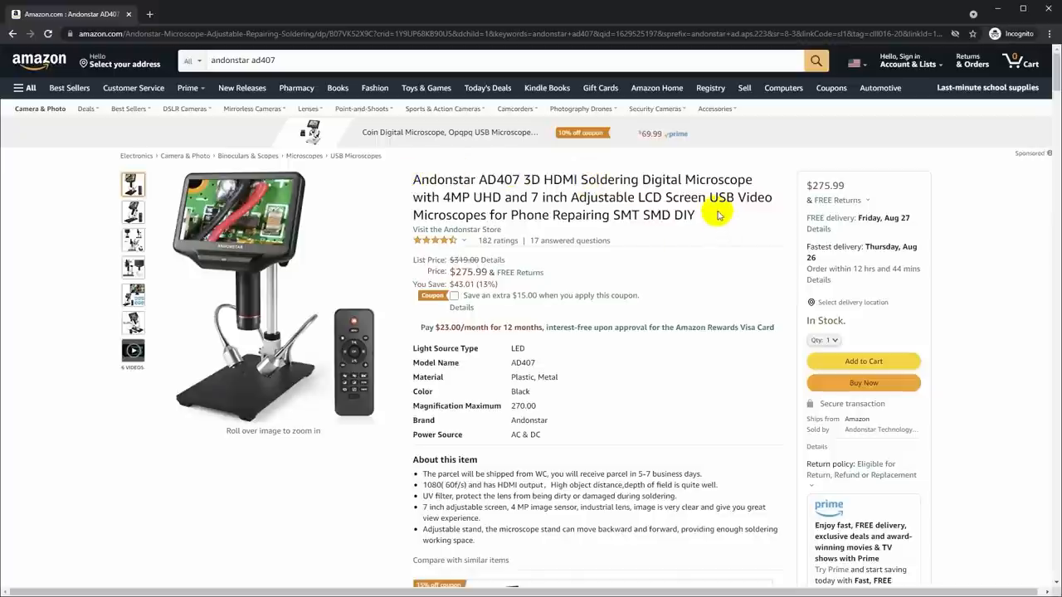
{"action": "mouse_move", "coordinate": [717, 249]}
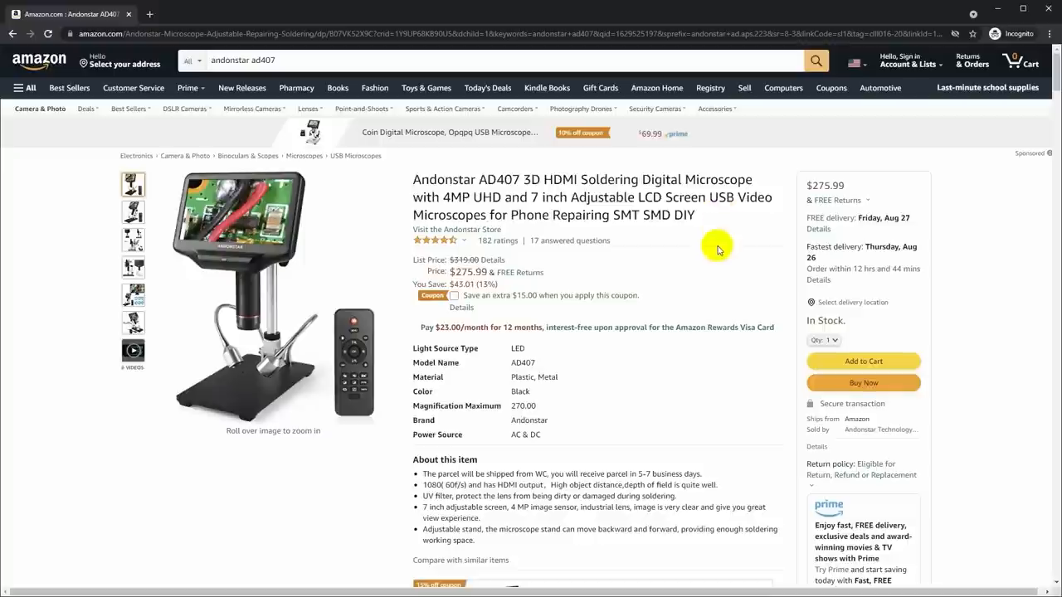